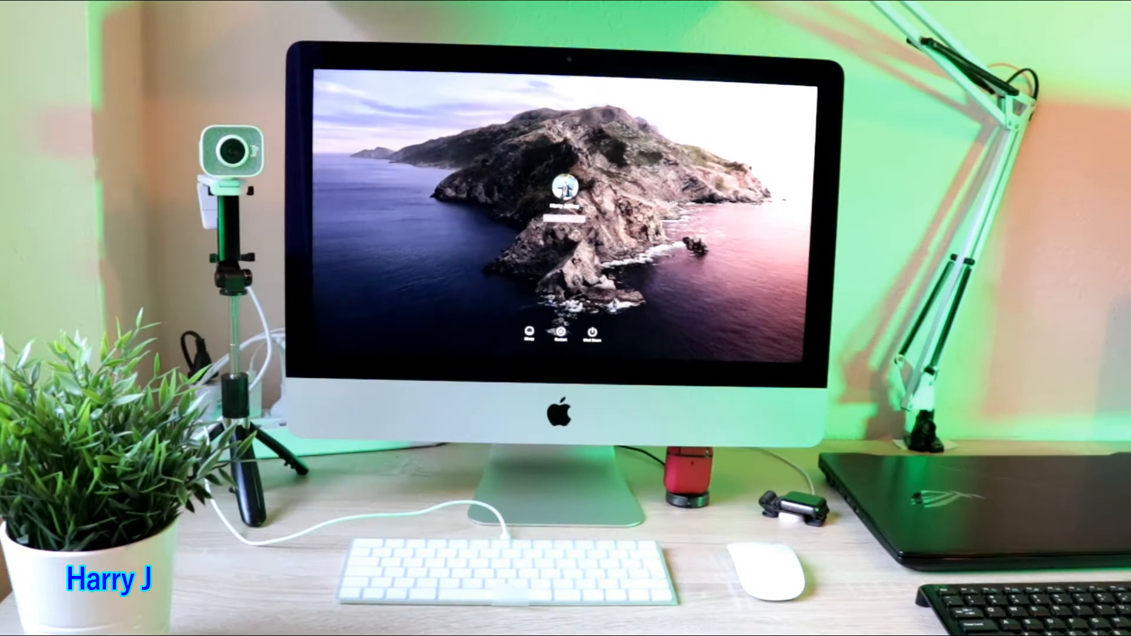
Restart the iMac from the login screen so it boots into Recovery
left_click(592, 334)
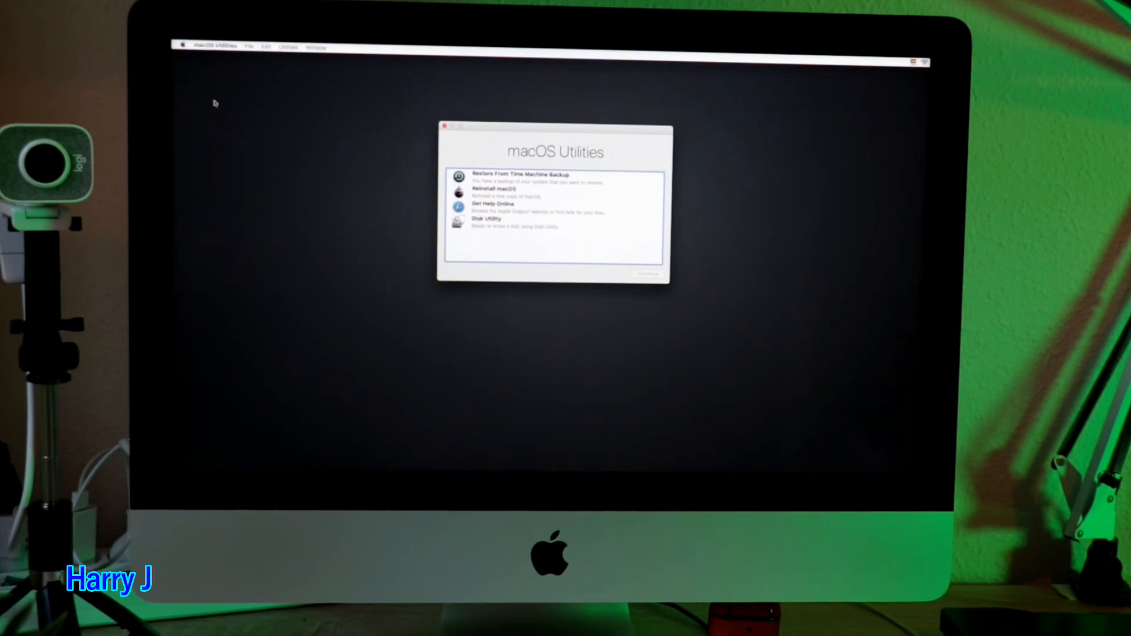
Shut the iMac down from the Apple menu in the Recovery menu bar
left_click(185, 47)
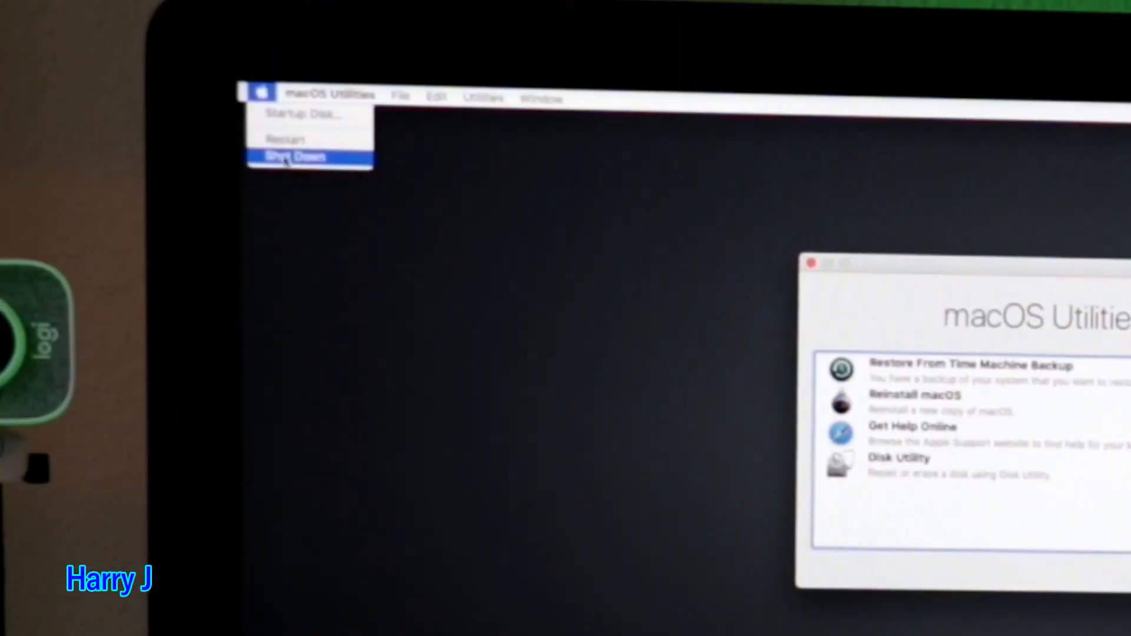
left_click(291, 156)
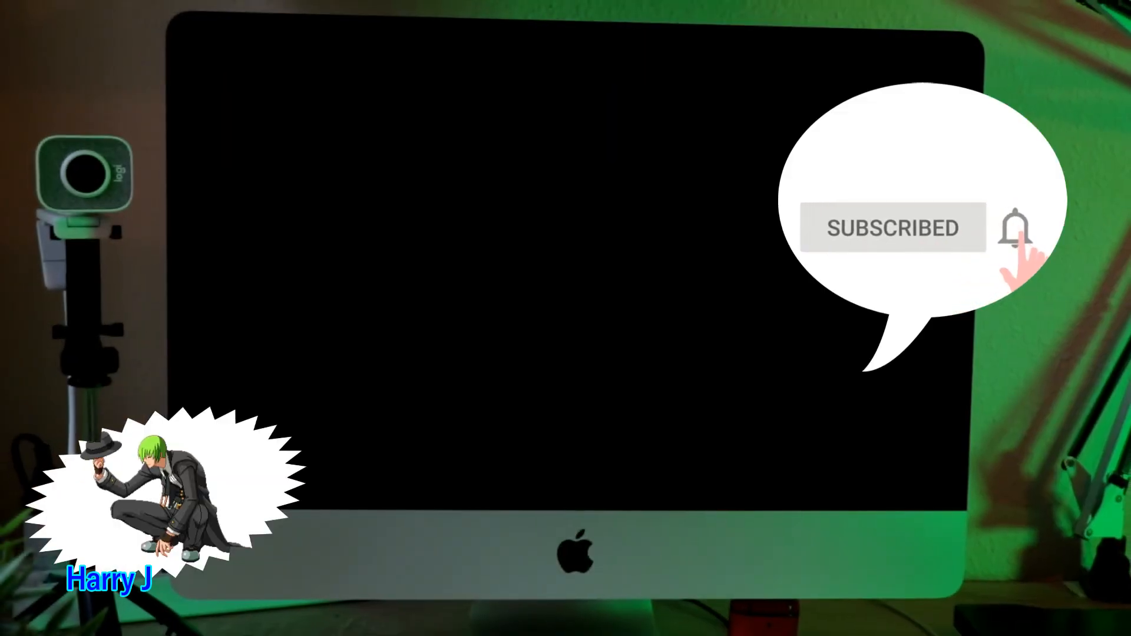